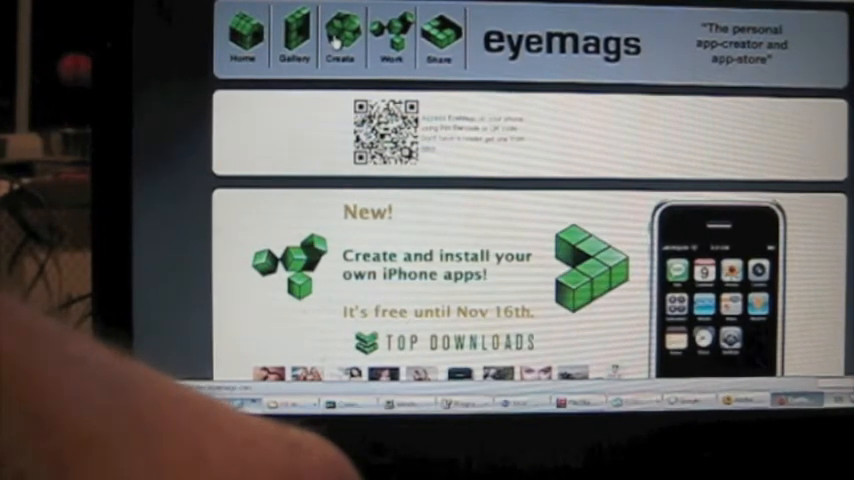
Step: Begin a new eyeMag named 'The making of No Place Like Home' with author and description
left_click(340, 40)
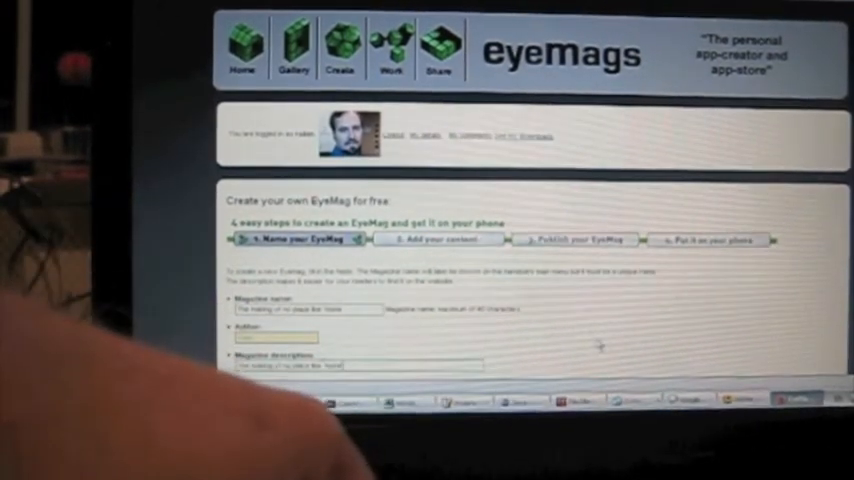
scroll("down", 3)
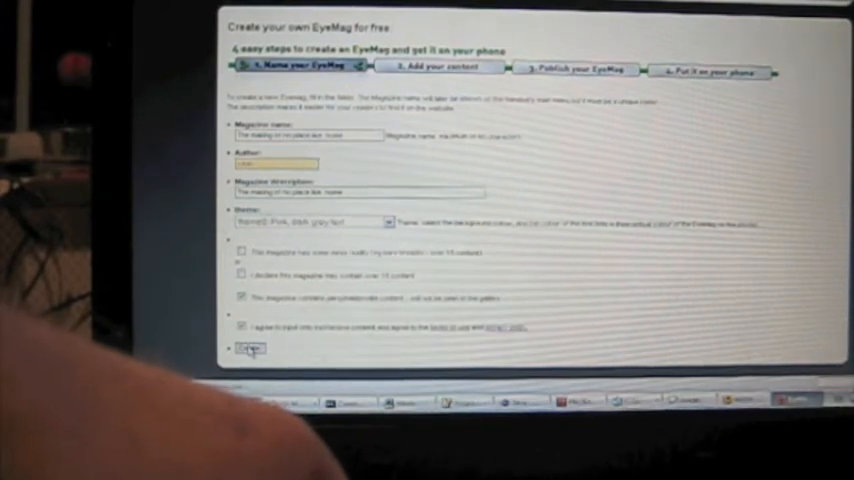
Step: Submit the magazine details and bring up Story 1's edit form
left_click(250, 348)
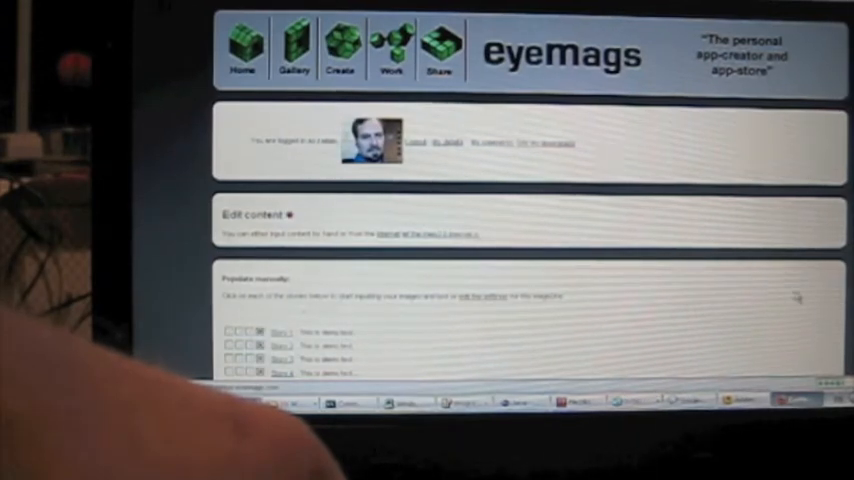
left_click(280, 332)
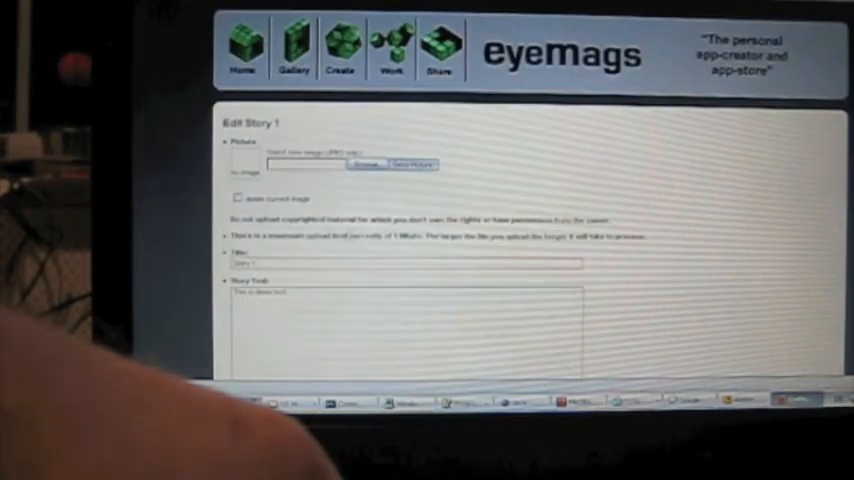
Step: Choose a photo from the computer's files as Story 1's picture
left_click(366, 164)
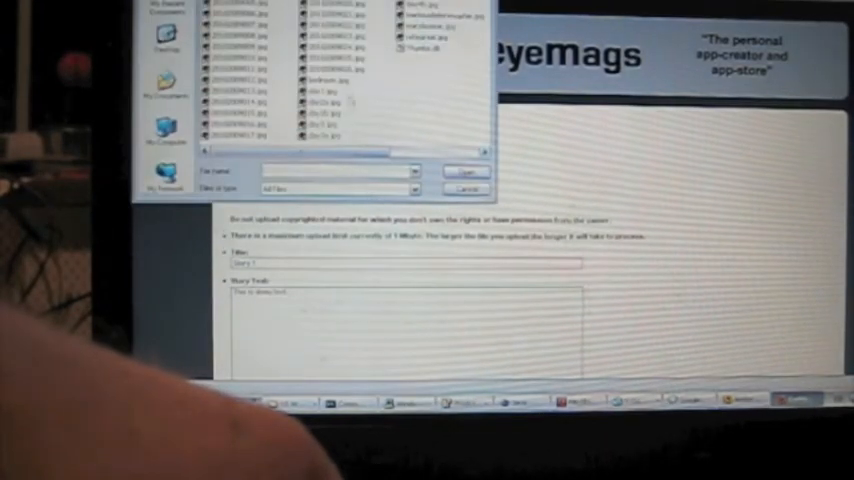
left_click(320, 90)
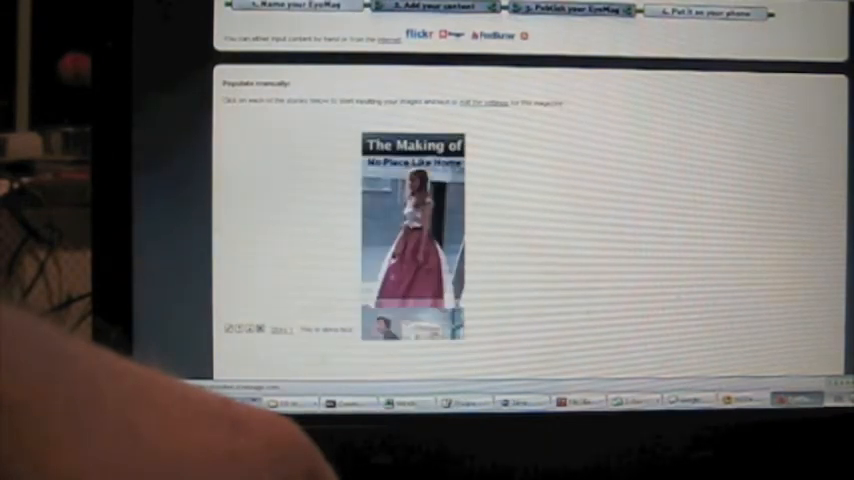
Step: Review the preview cover titled 'The Making of No Place Like Home'
scroll("down", 3)
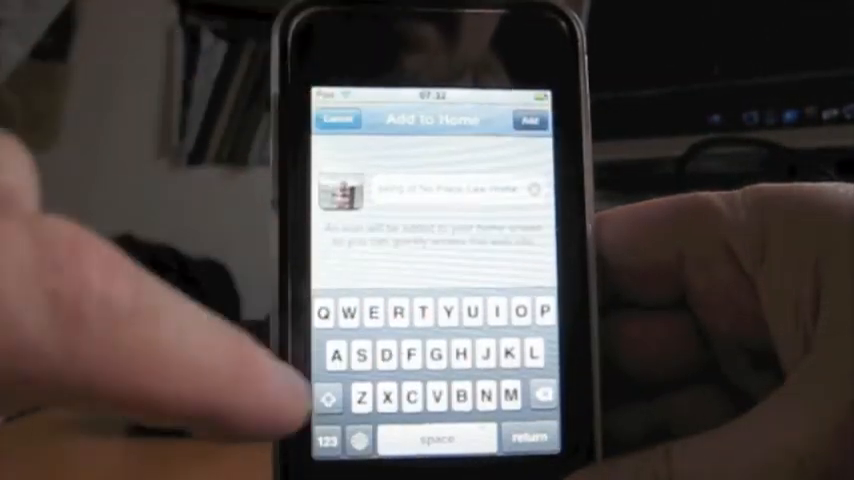
Step: Confirm adding the magazine to the iPod touch home screen
left_click(530, 120)
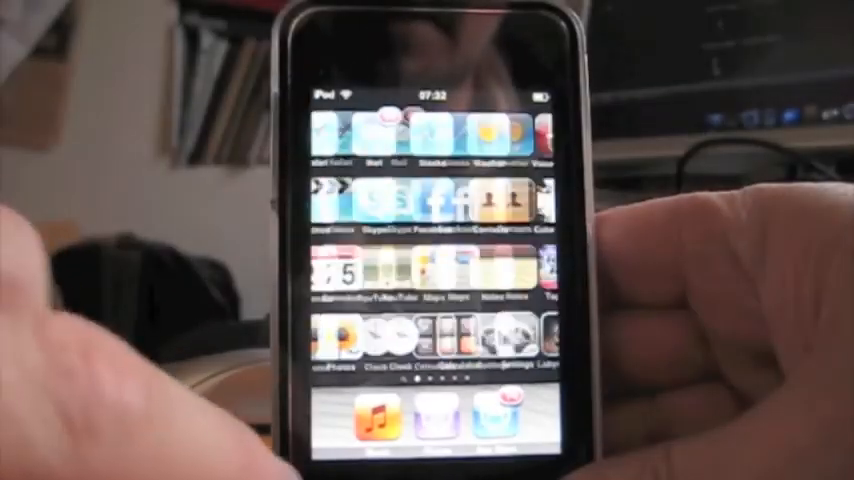
scroll("left", 3)
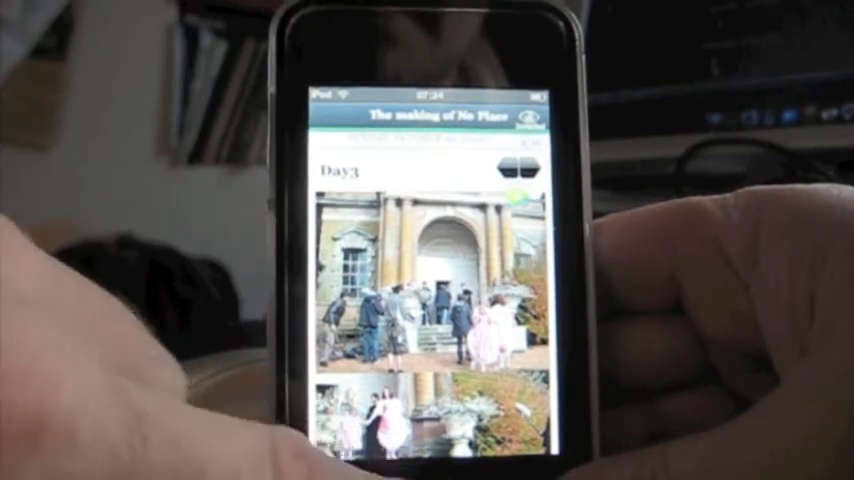
Step: Leave the magazine and swipe through the home screen icon pages
key("home")
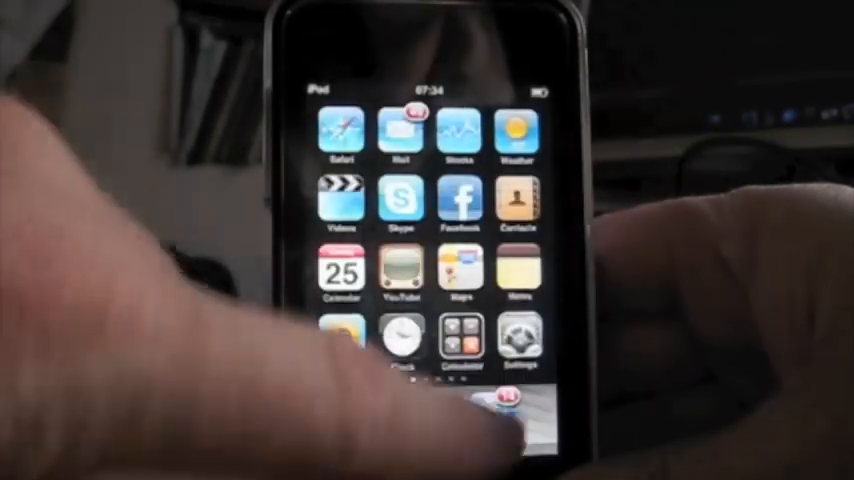
scroll("left", 3)
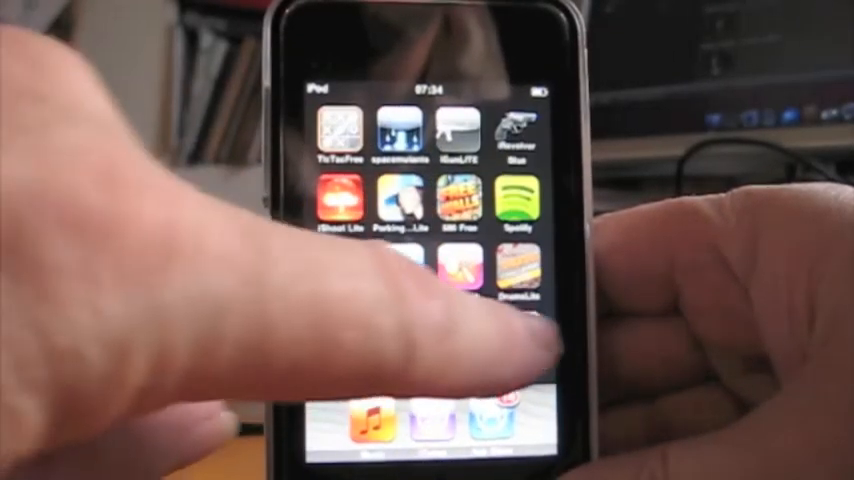